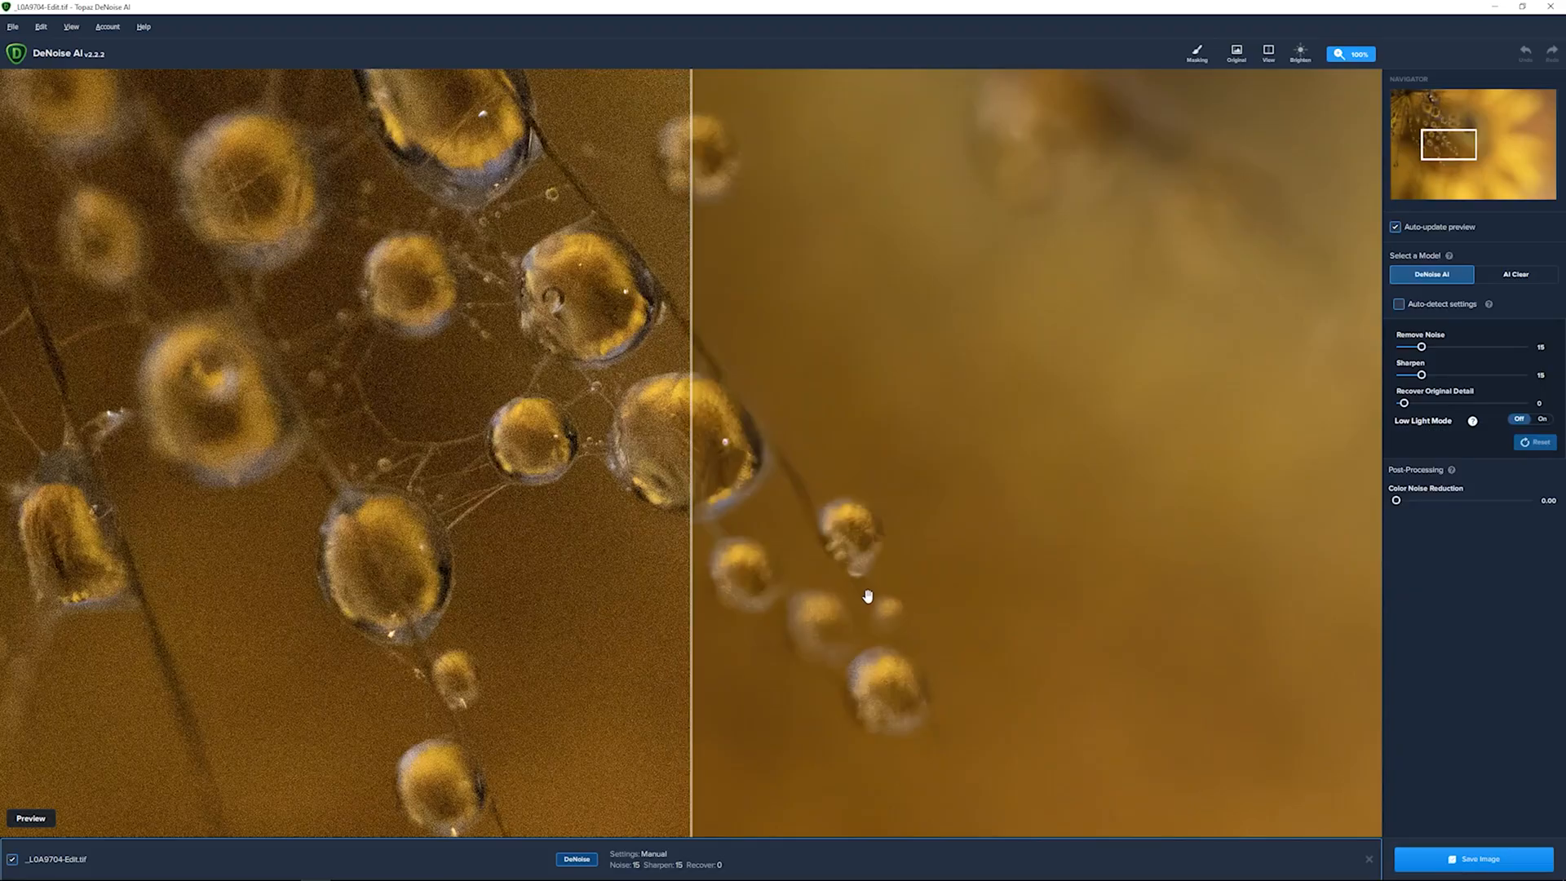
Lower Remove Noise from 15 to 14 and compare the water drops against the original.
{"action": "left_click", "coordinate": [1236, 53]}
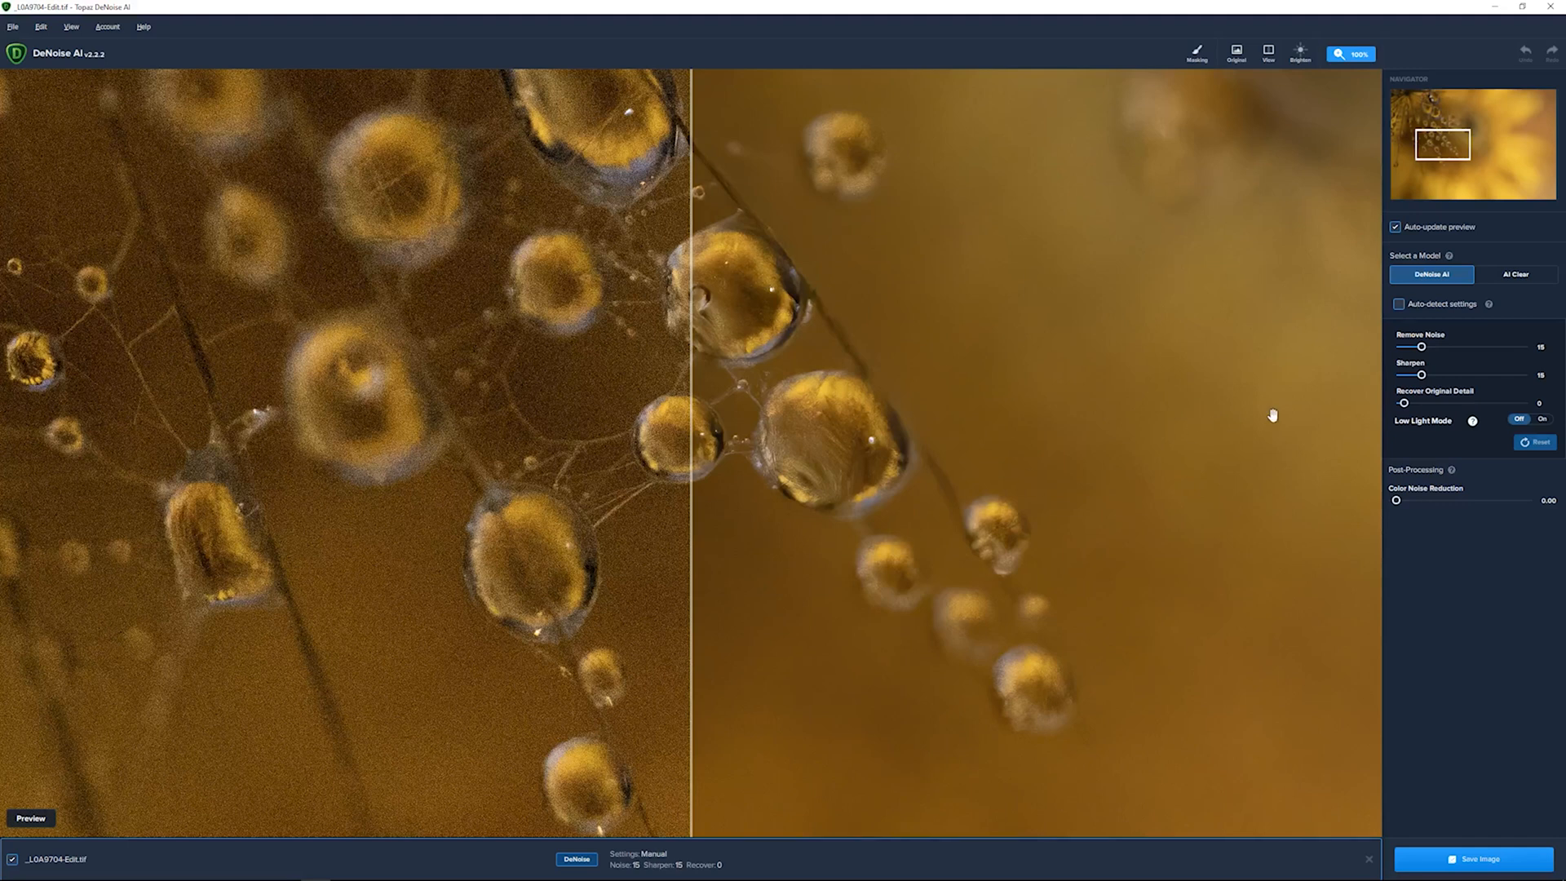
{"action": "left_click_drag", "start_coordinate": [1423, 347], "coordinate": [1418, 347]}
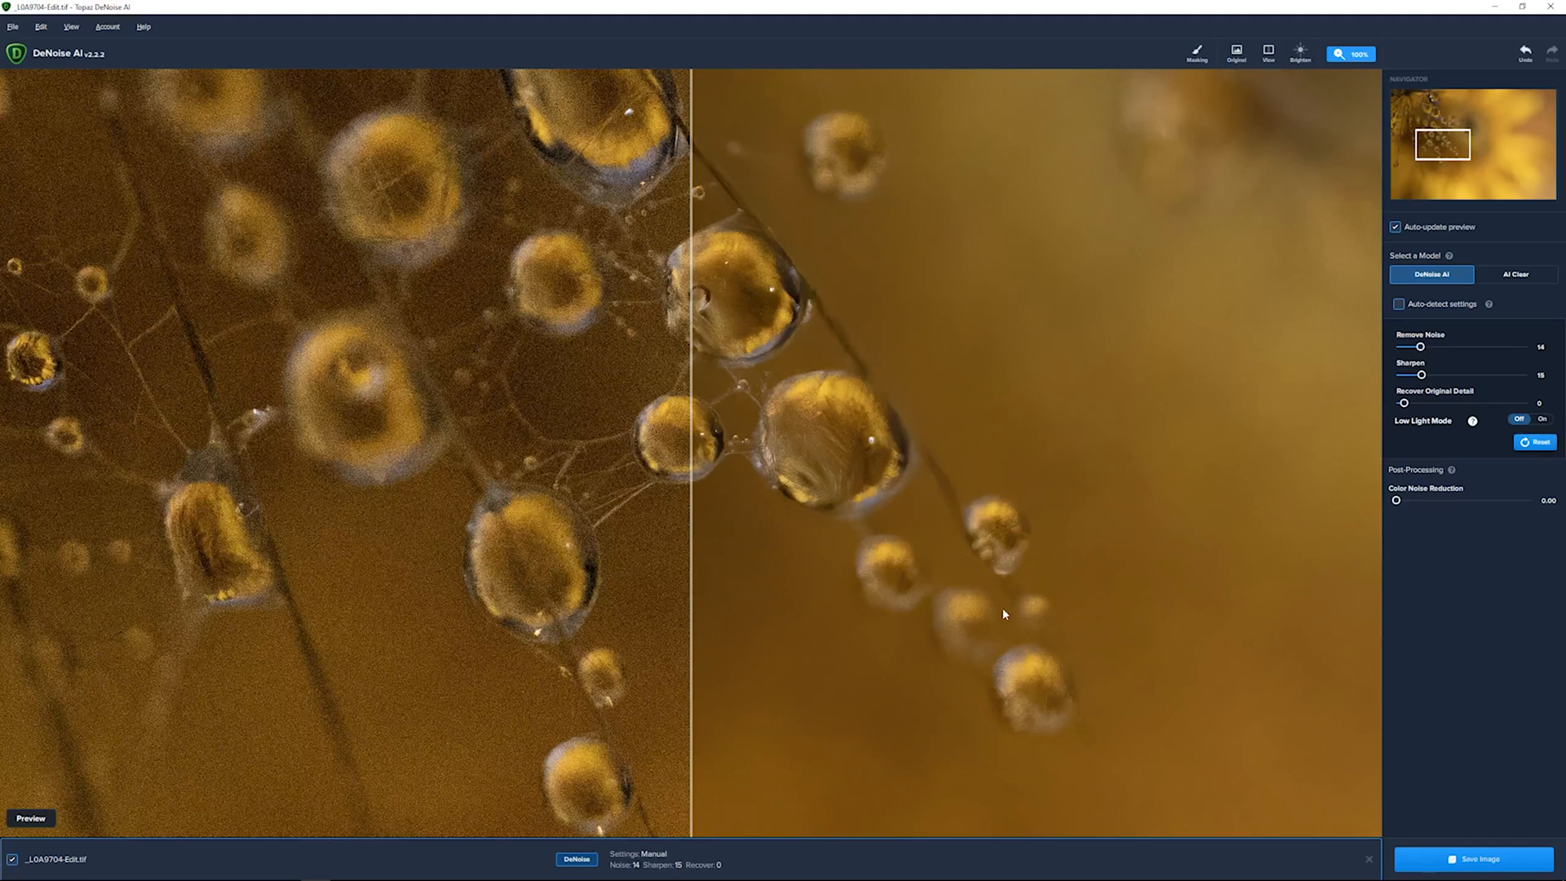
{"action": "left_click", "coordinate": [1236, 53]}
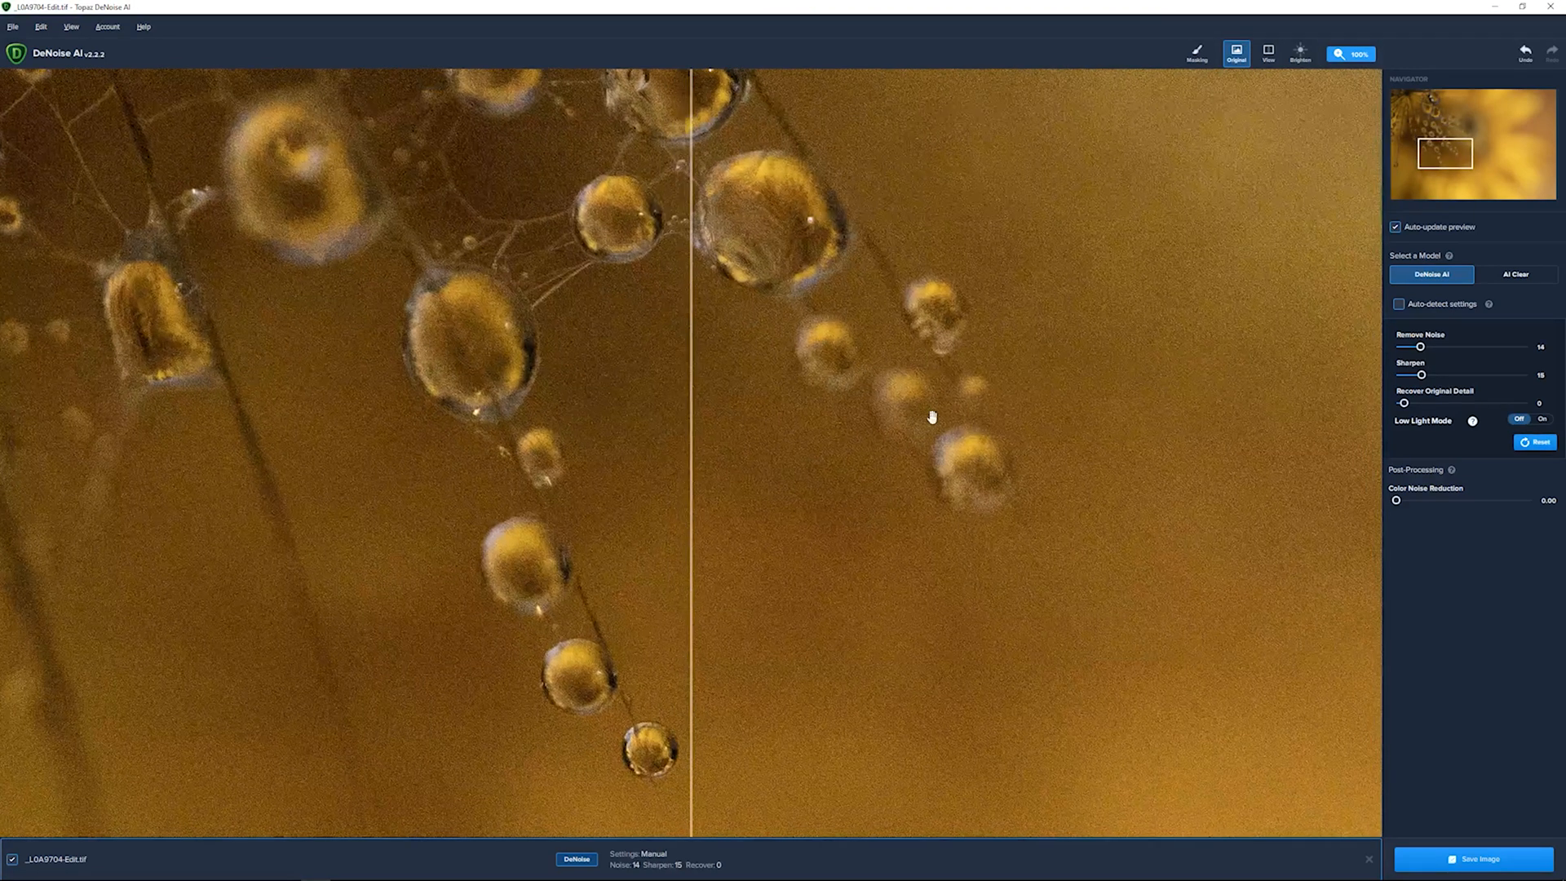